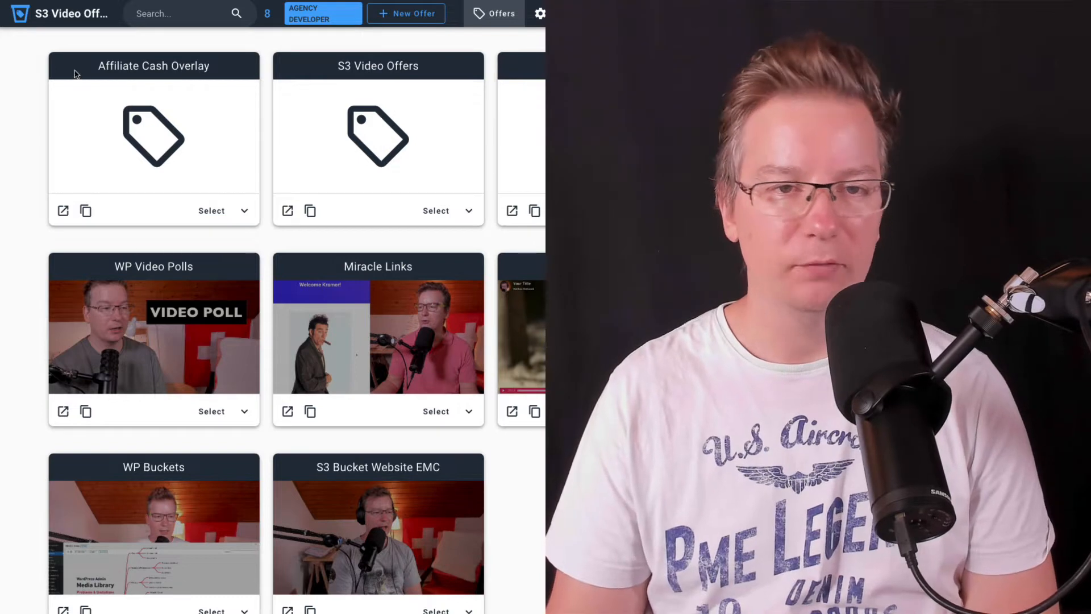
mouse_move(130, 159)
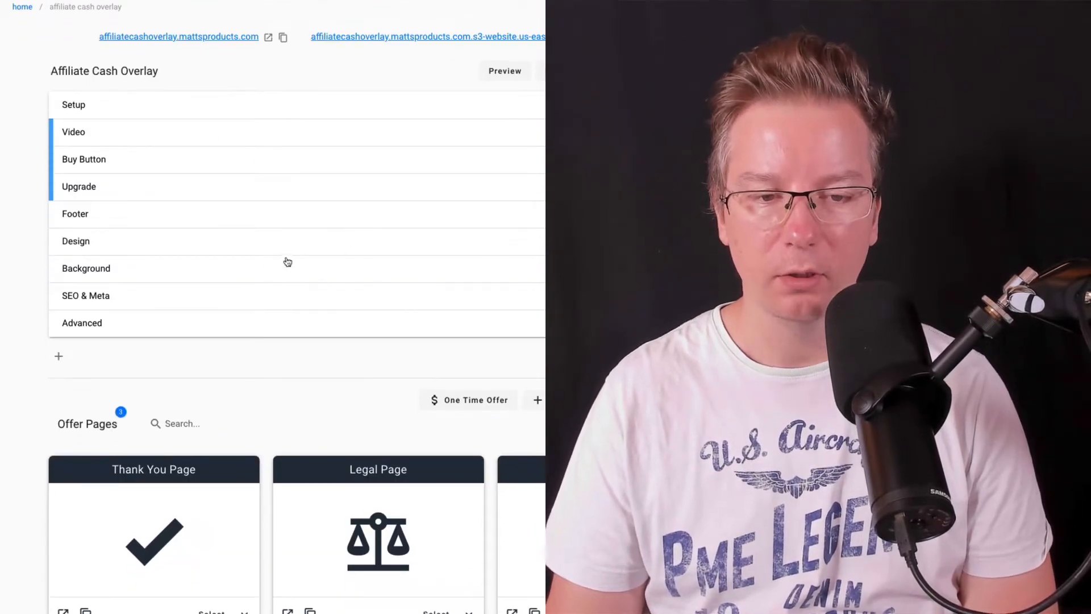
scroll(down, 3)
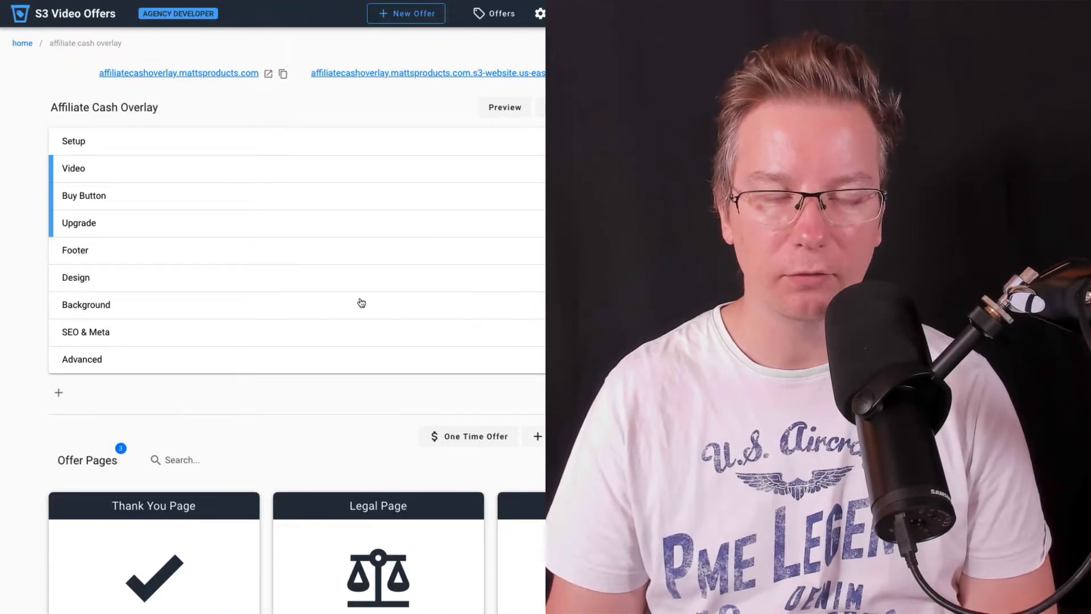
mouse_move(227, 375)
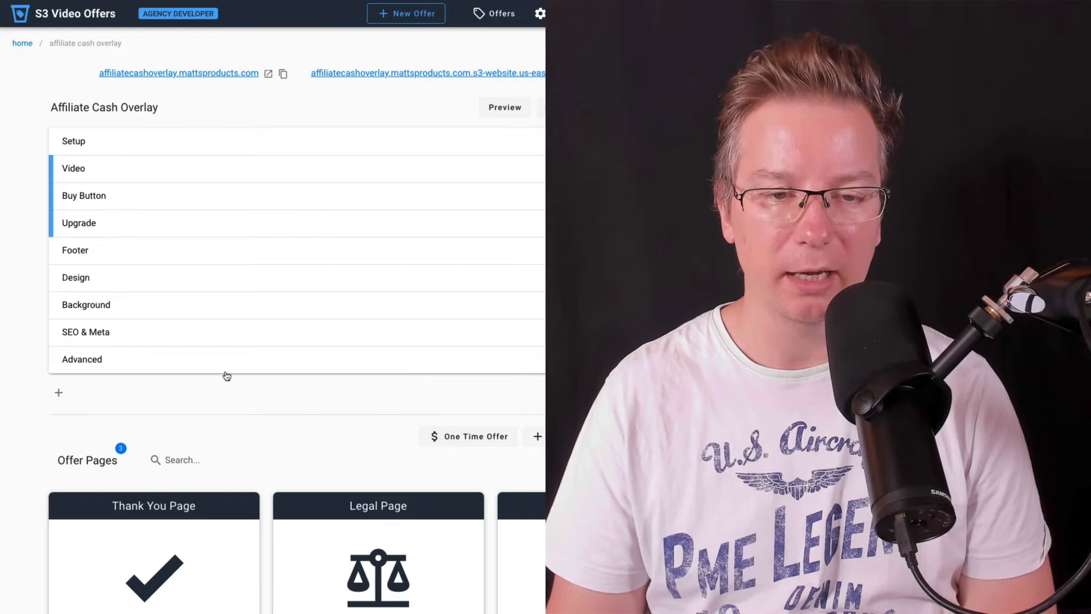
mouse_move(348, 406)
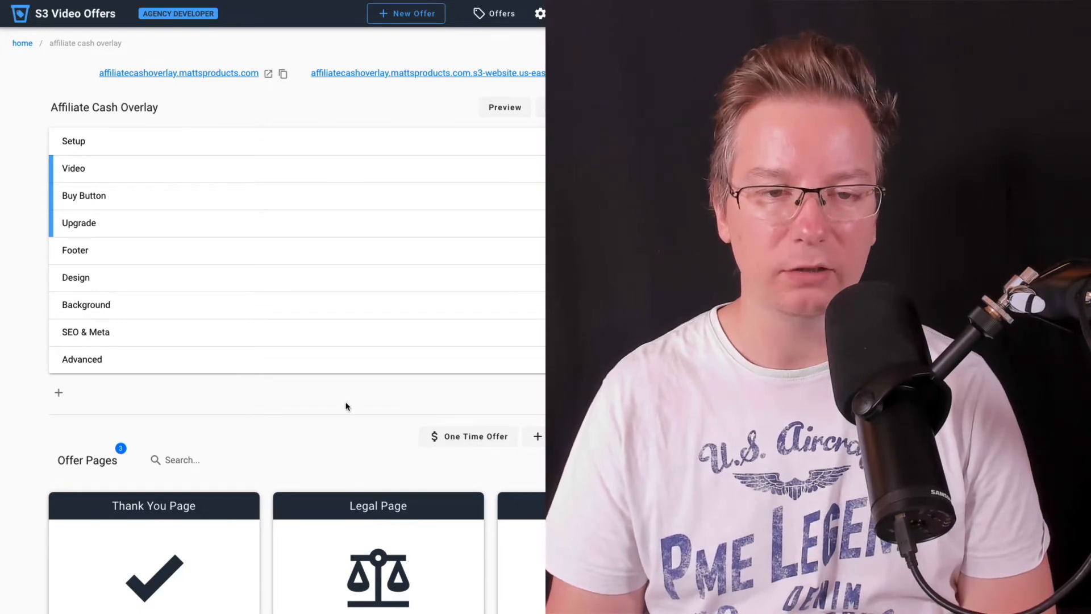
mouse_move(456, 198)
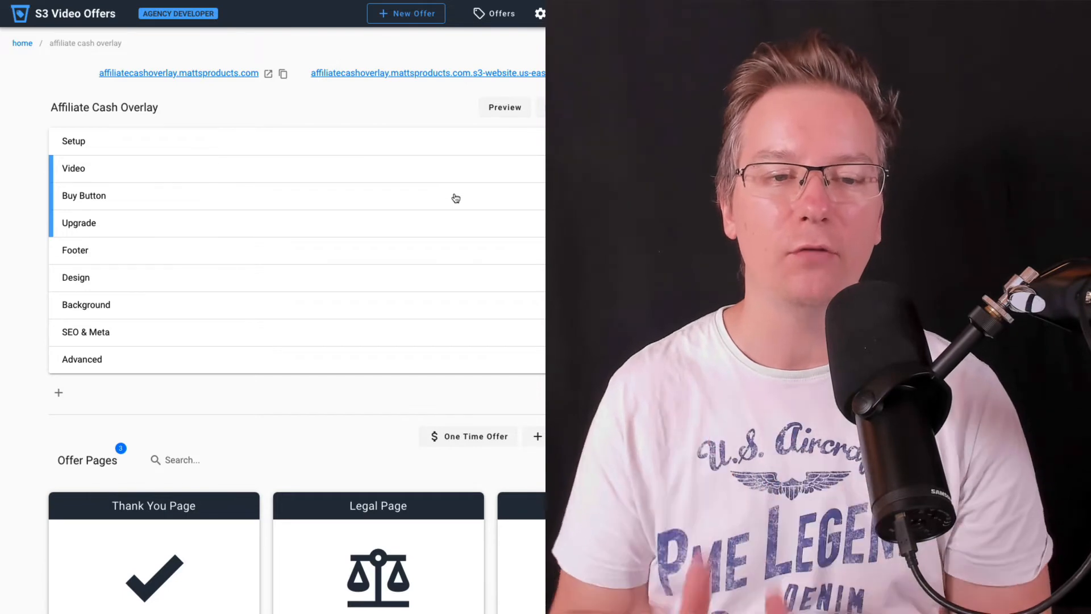
mouse_move(80, 270)
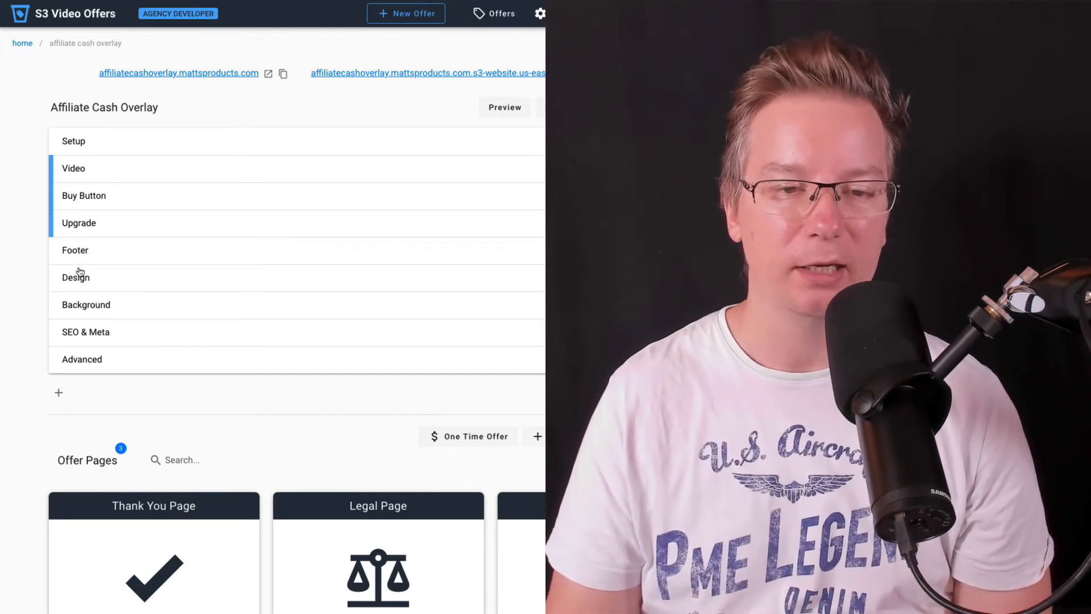
click(75, 250)
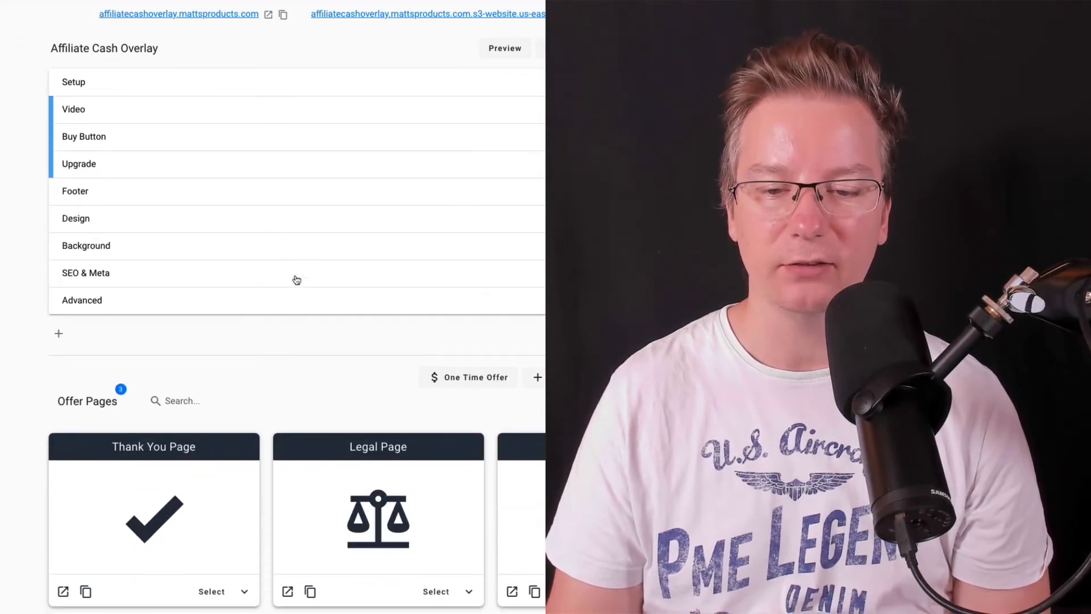
mouse_move(319, 392)
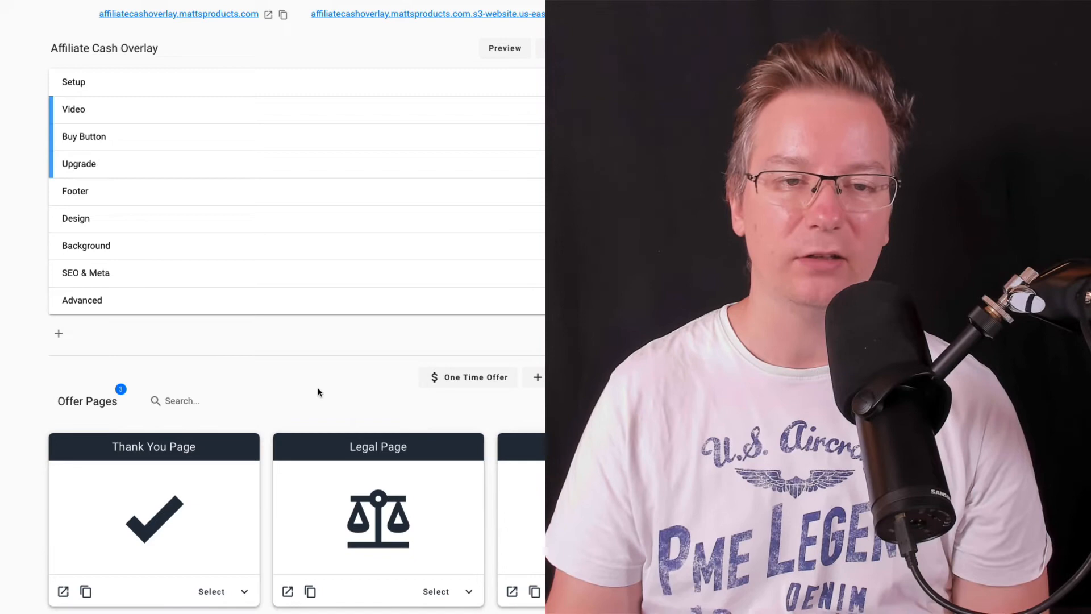